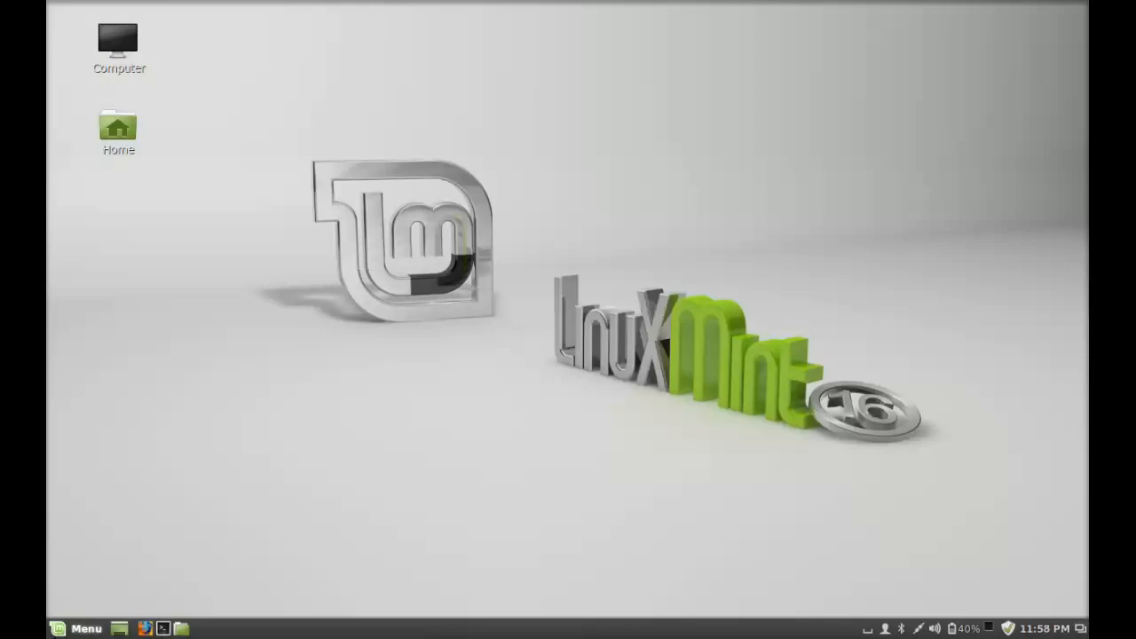
Open System Settings from the Menu and choose Mouse and Touchpad under Hardware
click(75, 628)
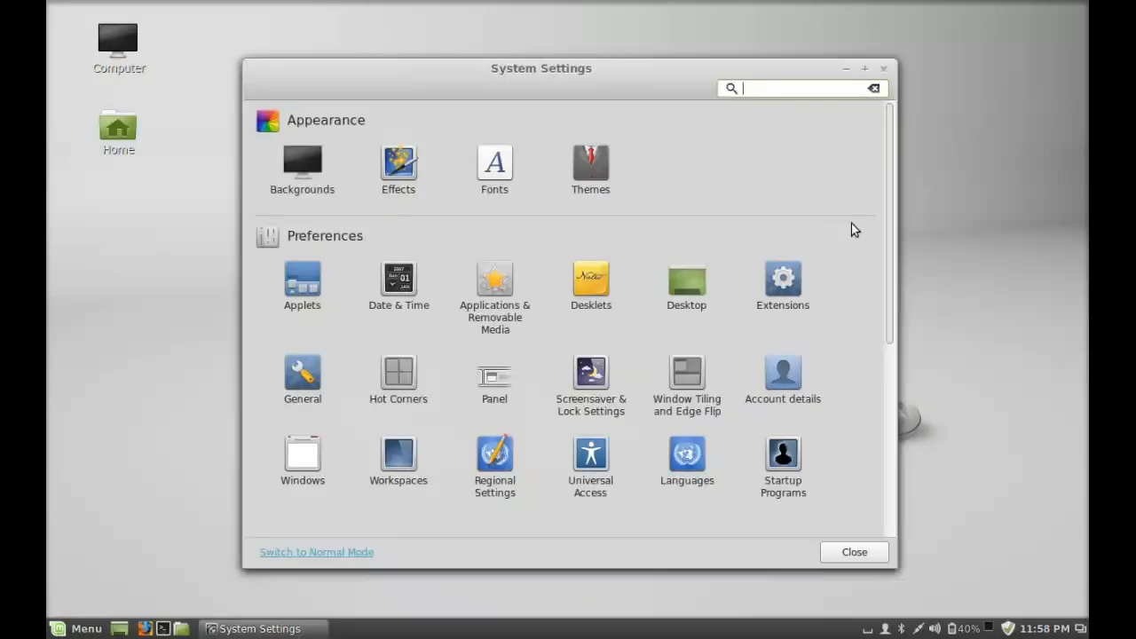
scroll(down, 3)
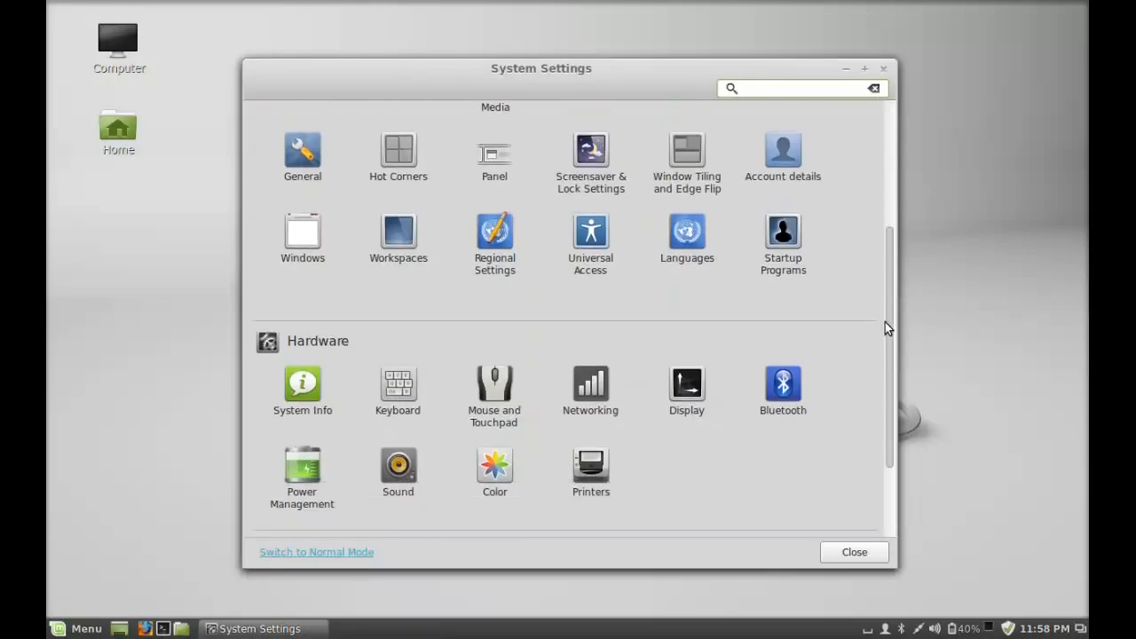
scroll(down, 3)
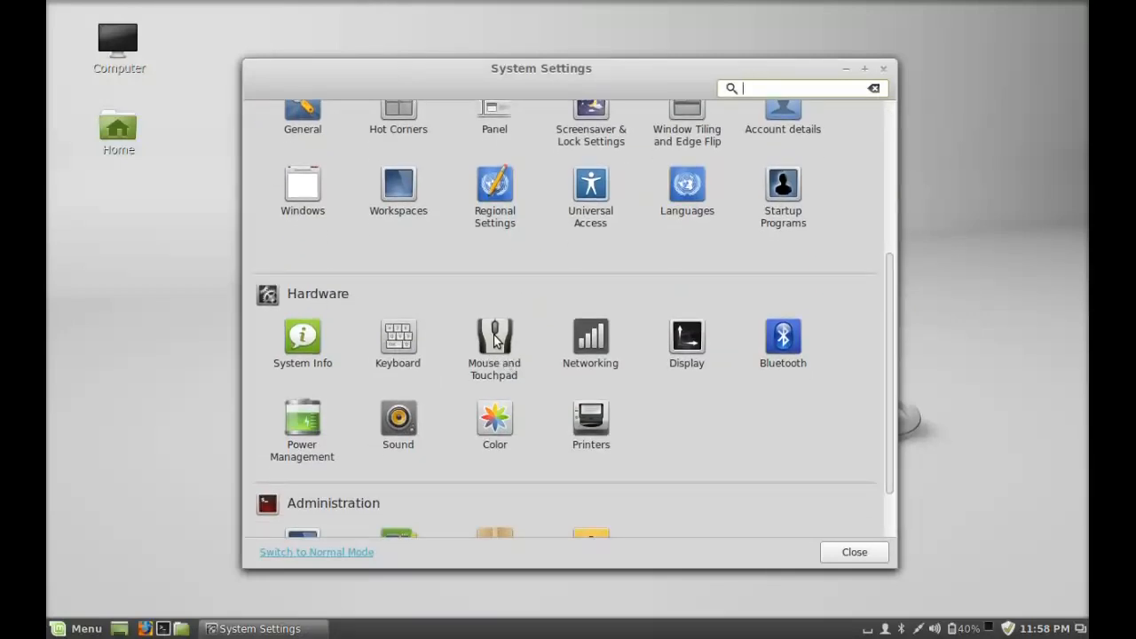
click(494, 344)
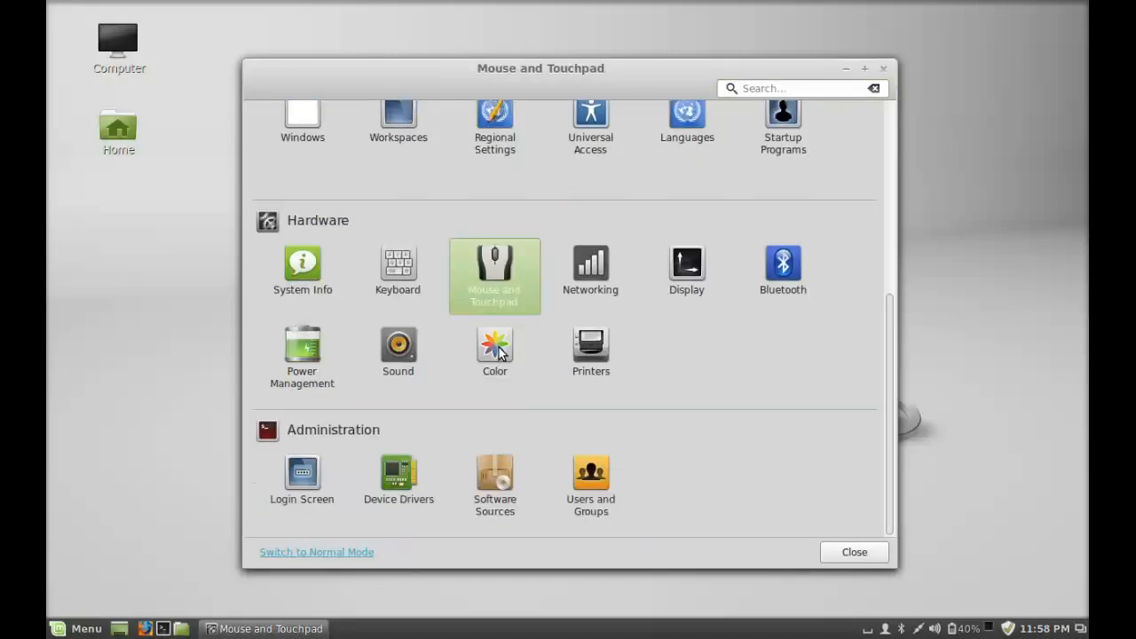
Check 'Enable mouseclicks with touchpad' under Touchpad, then close the settings window
click(495, 266)
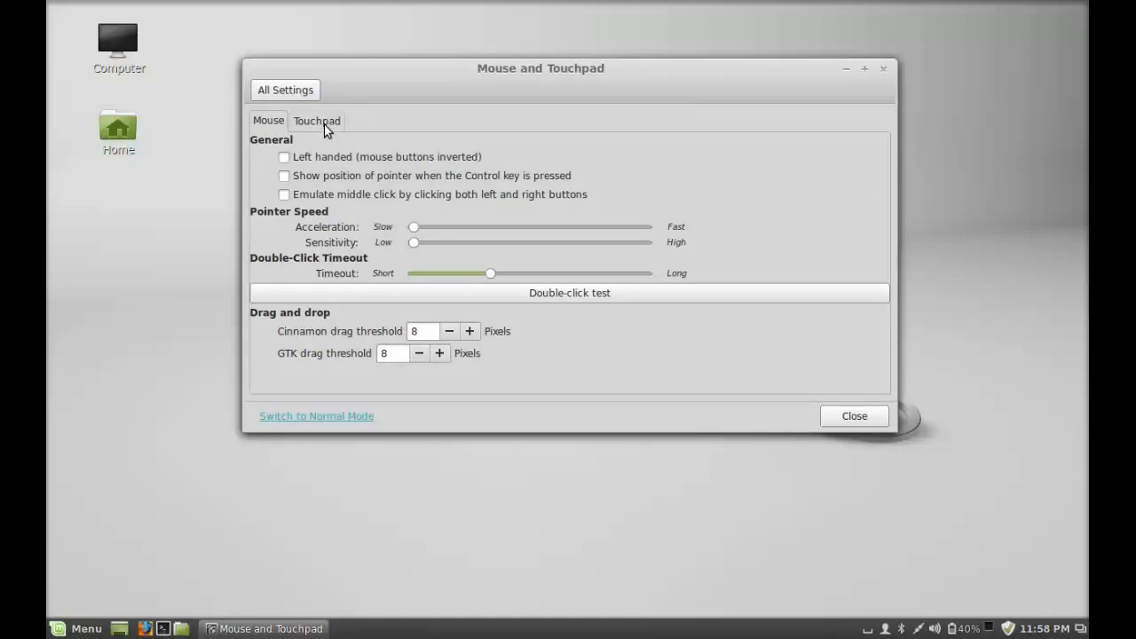
click(317, 119)
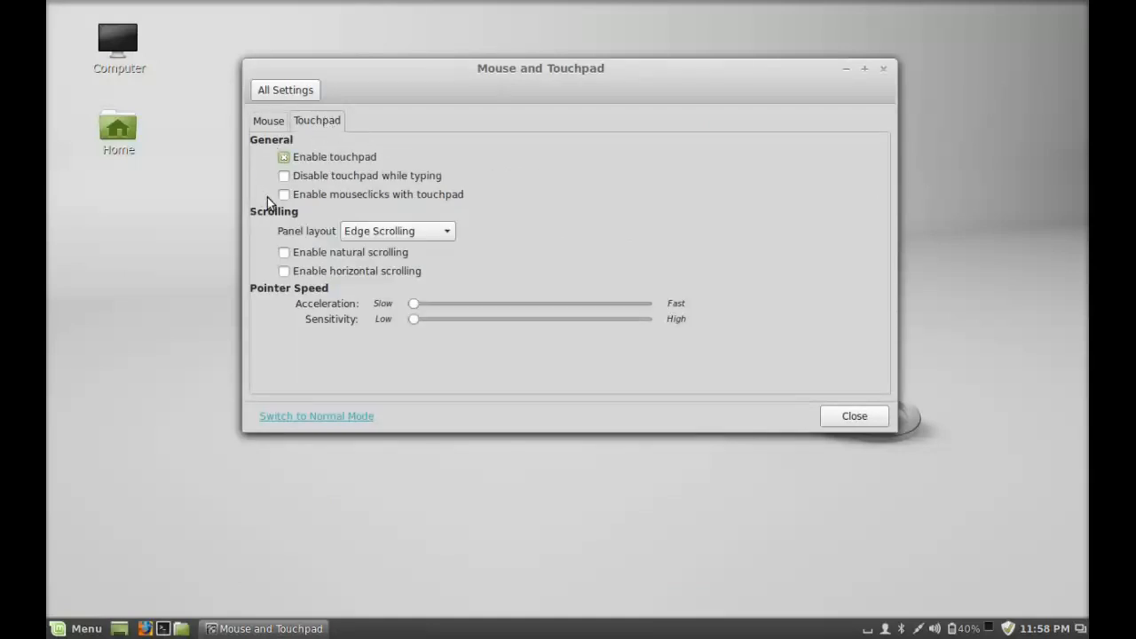
mouse_move(429, 211)
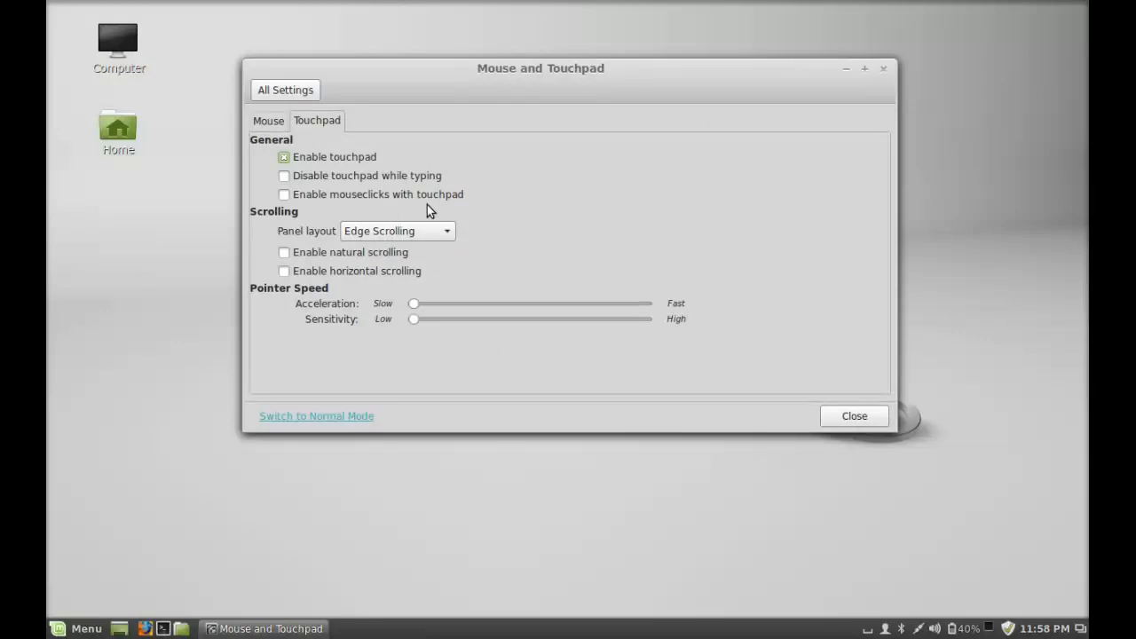
mouse_move(286, 208)
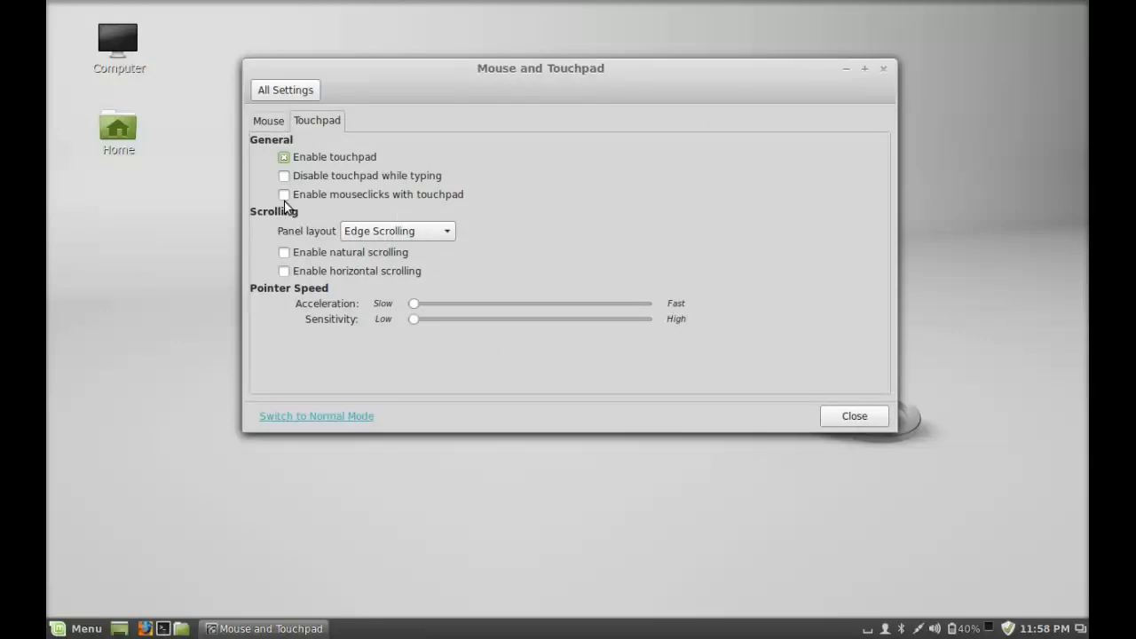
click(284, 194)
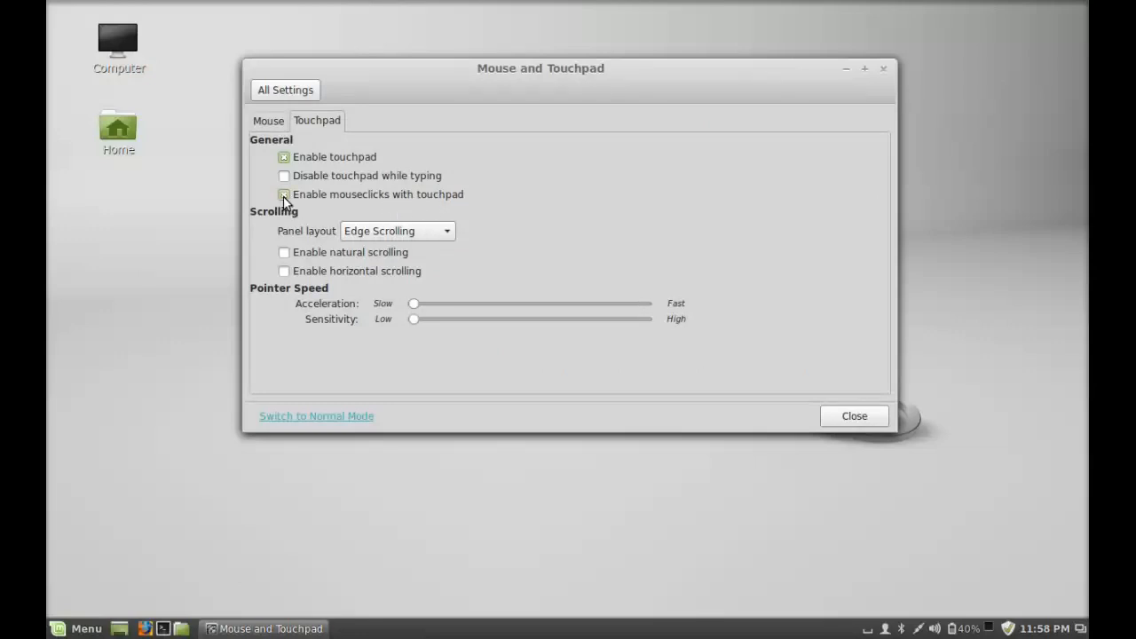
click(284, 195)
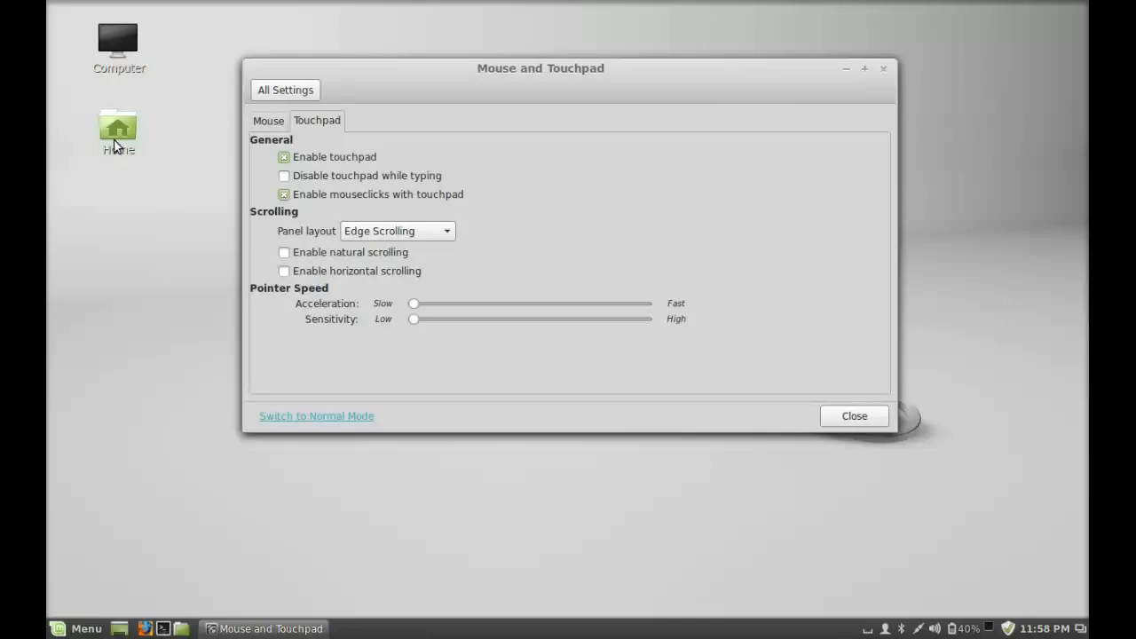
mouse_move(846, 395)
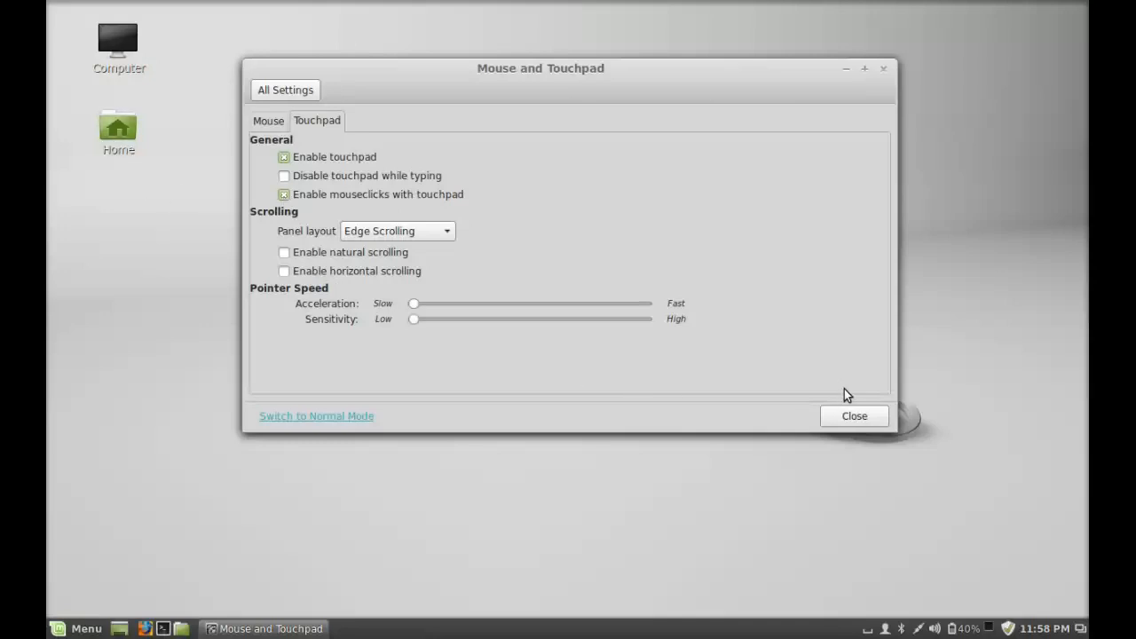
mouse_move(846, 417)
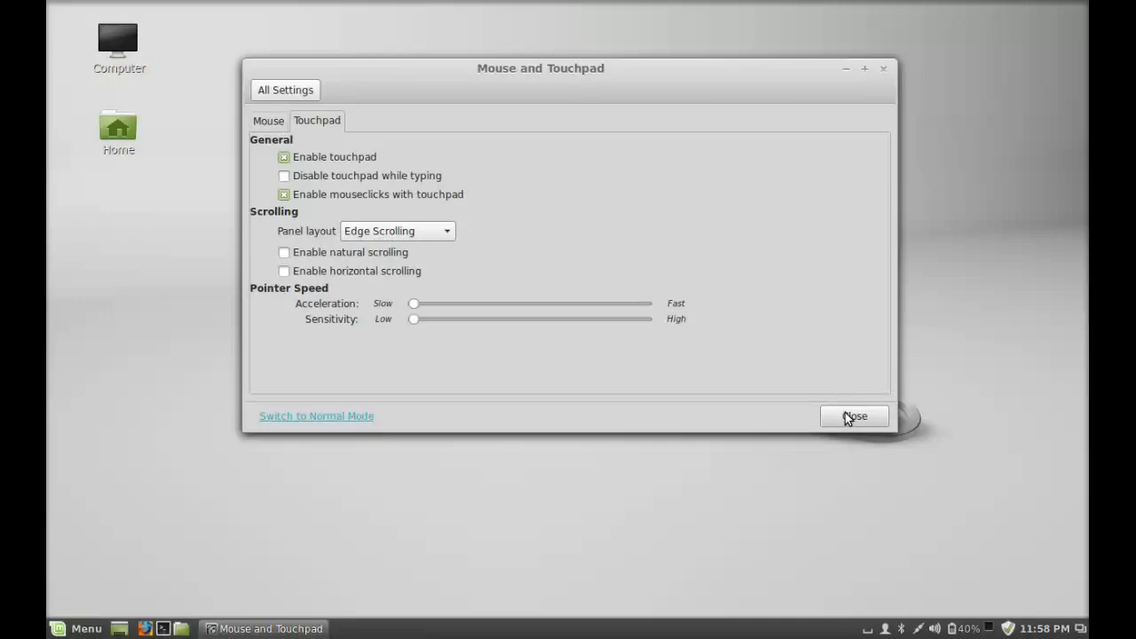
click(853, 416)
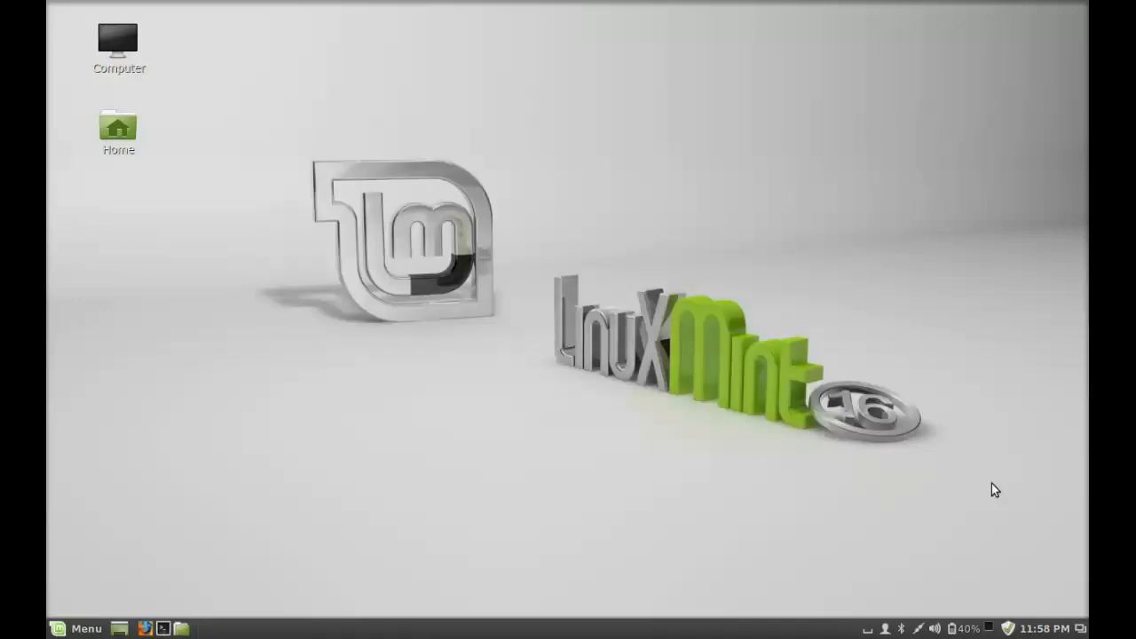